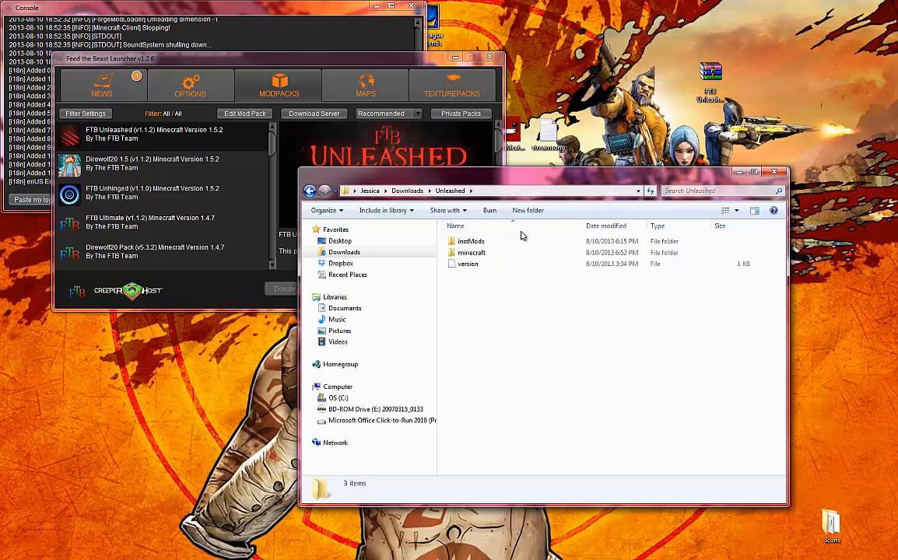
Step: Inspect the OptiFine and Forge archives in instMods, then open Unleashed's minecraft folder
{"action": "double_click", "coordinate": [470, 241]}
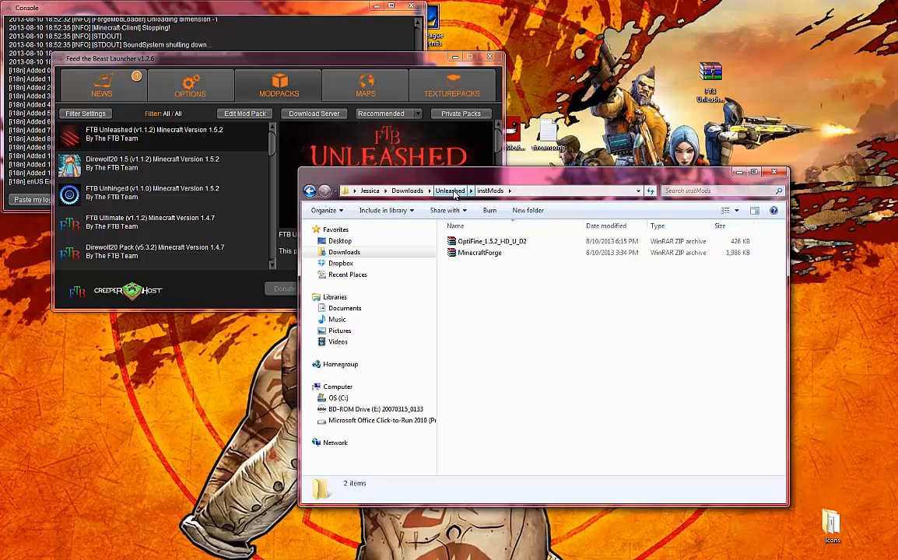
{"action": "left_click", "coordinate": [450, 191]}
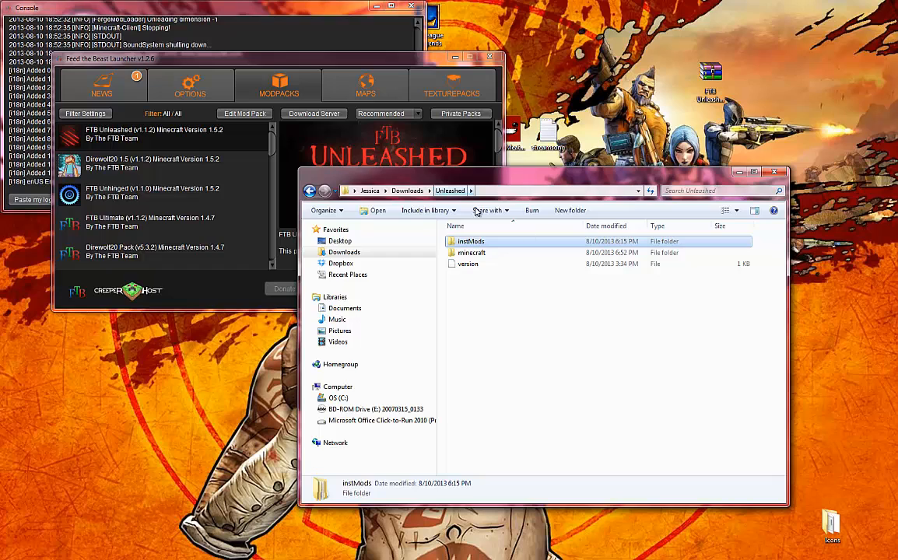
{"action": "double_click", "coordinate": [471, 241]}
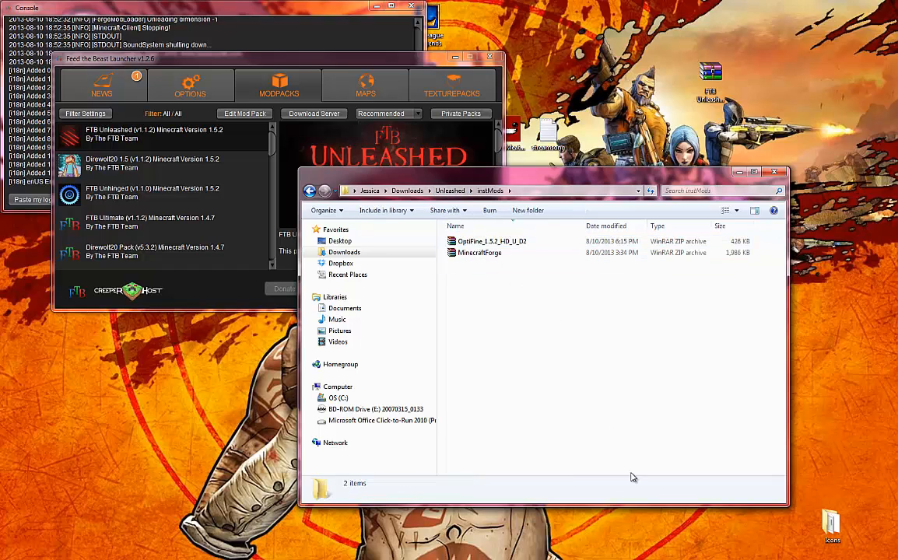
{"action": "mouse_move", "coordinate": [545, 402]}
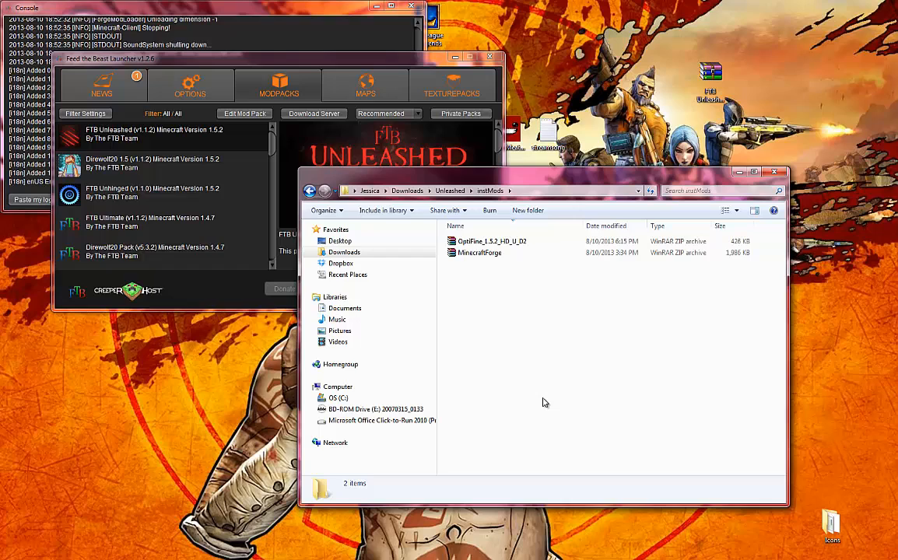
{"action": "mouse_move", "coordinate": [528, 210]}
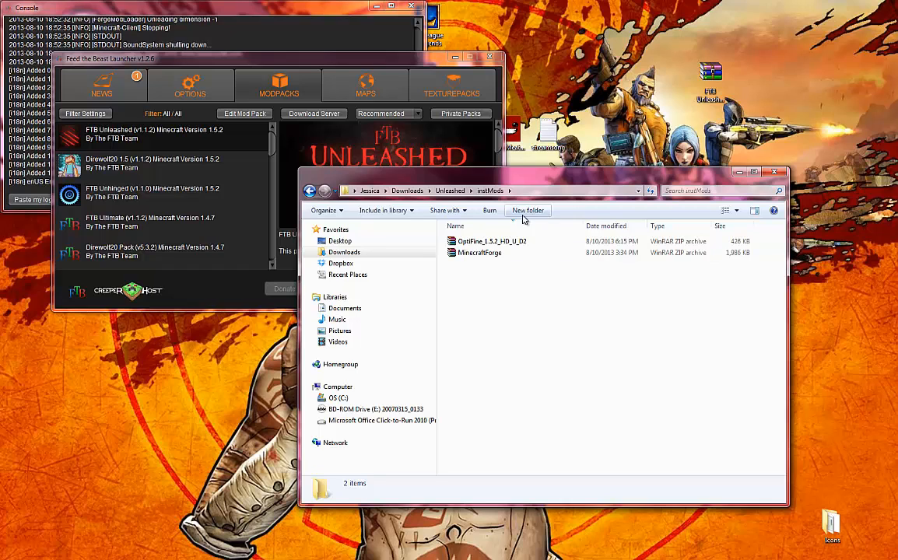
{"action": "left_click", "coordinate": [479, 252]}
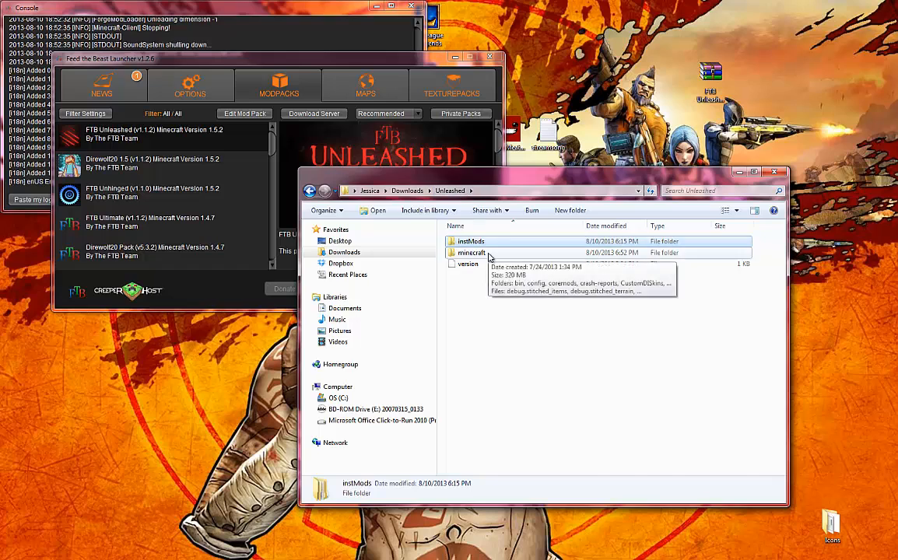
{"action": "double_click", "coordinate": [471, 252]}
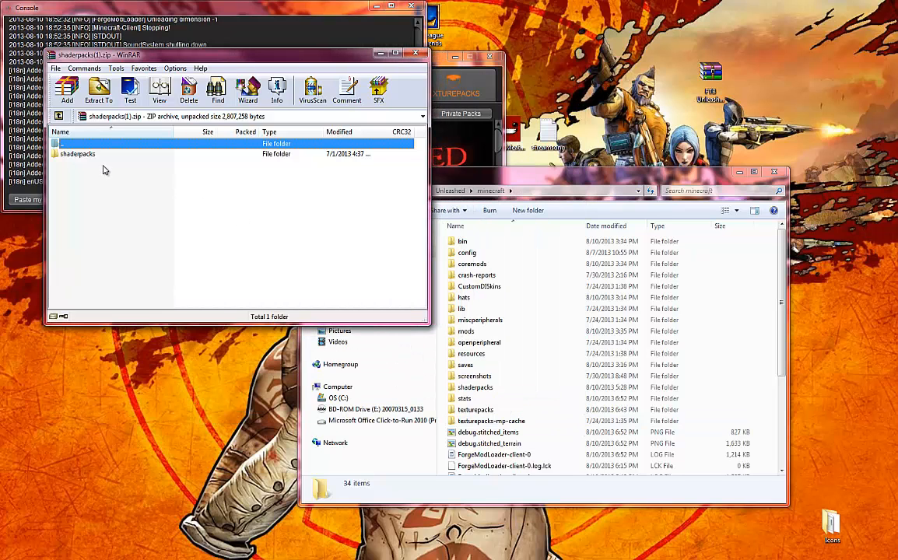
{"action": "mouse_move", "coordinate": [89, 160]}
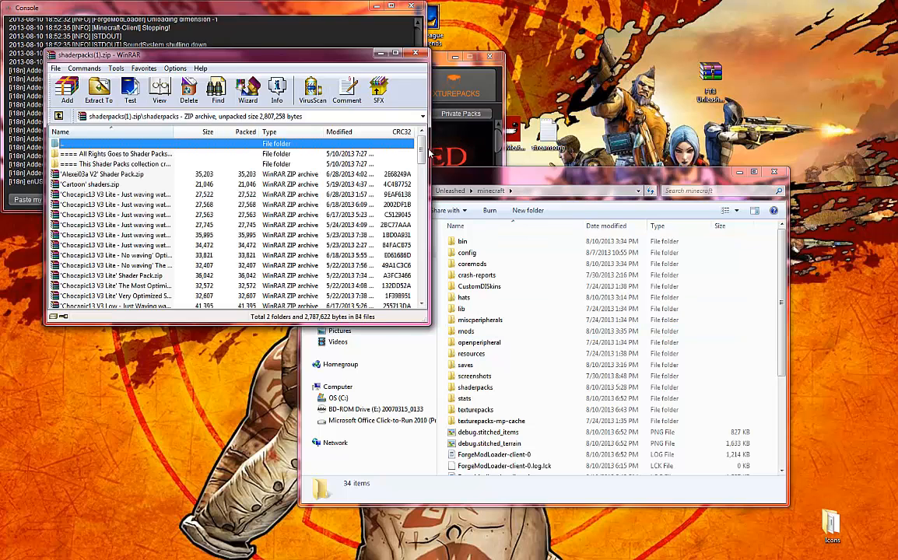
Step: Scroll through the 84 shader pack zips in the archive's shaderpacks folder
{"action": "scroll", "scroll_direction": "down", "scroll_amount": 3}
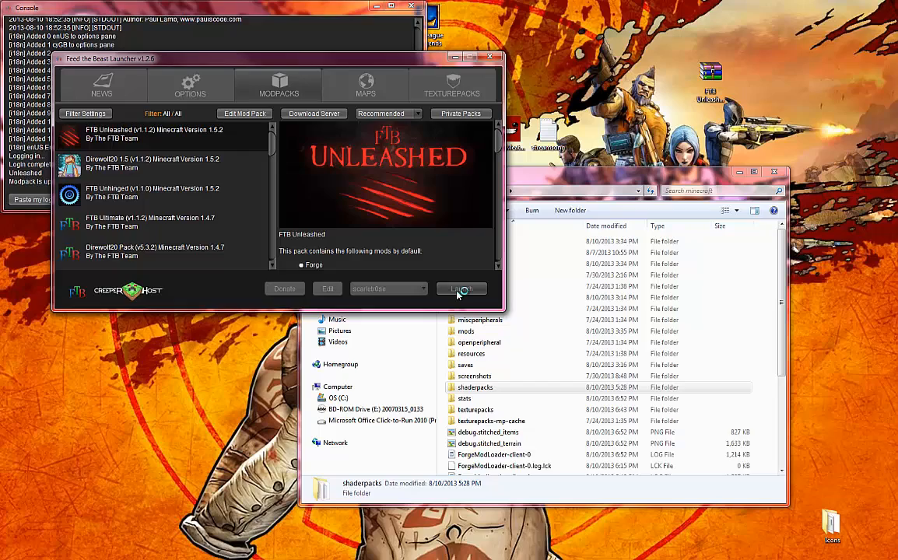
Step: Launch FTB Unleashed to reach the Minecraft 1.5.2 title screen
{"action": "left_click", "coordinate": [461, 289]}
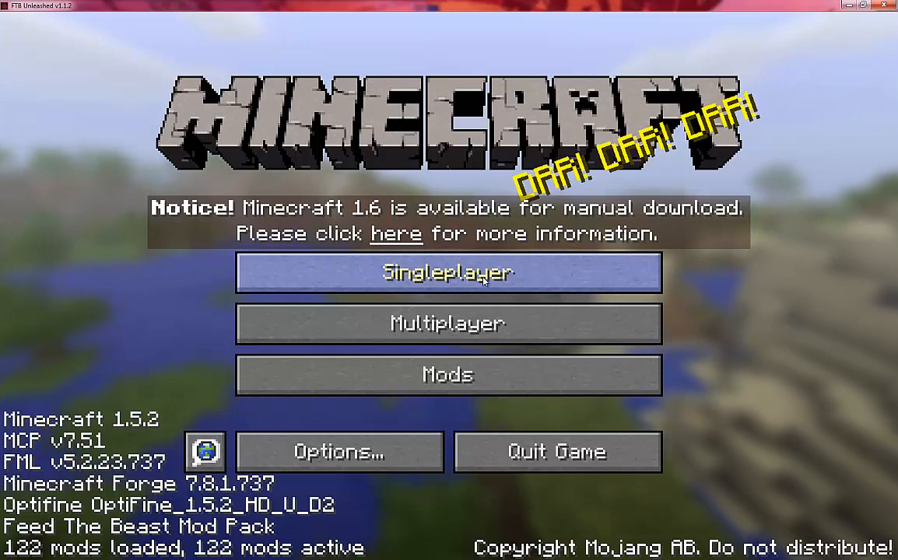
Step: Load a saved world from the Singleplayer world list
{"action": "left_click", "coordinate": [448, 273]}
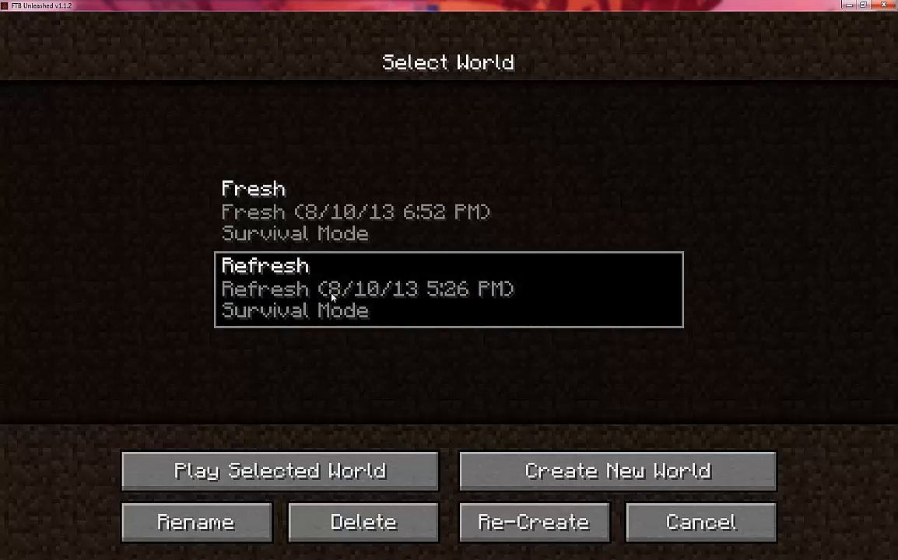
{"action": "mouse_move", "coordinate": [638, 133]}
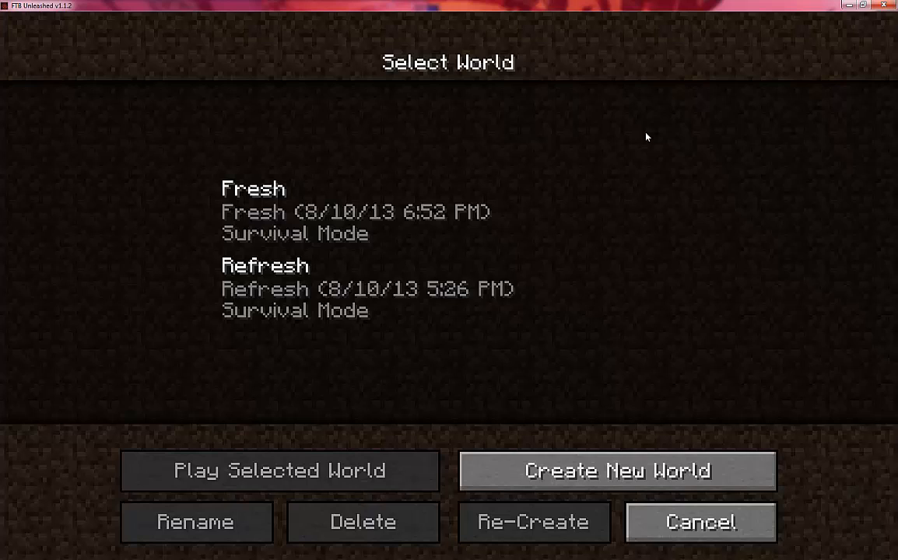
{"action": "left_click", "coordinate": [277, 471]}
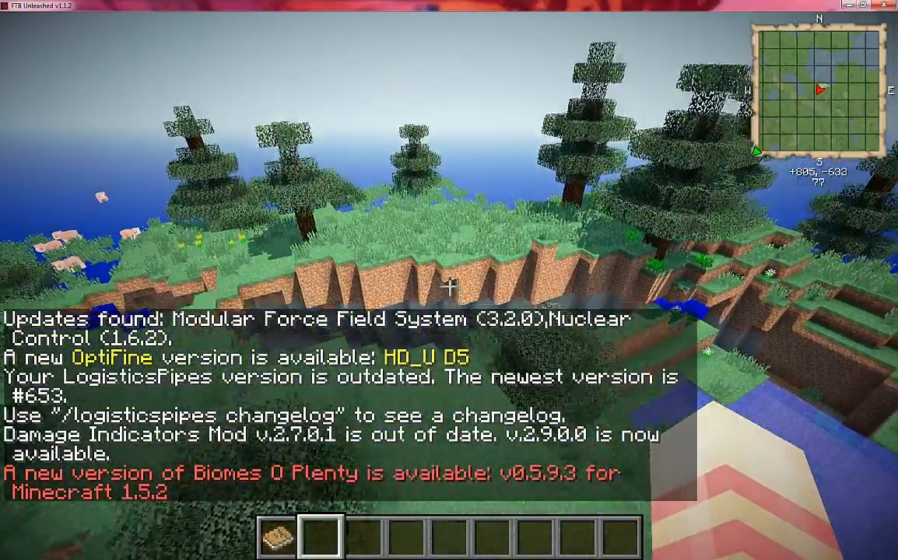
{"action": "mouse_move", "coordinate": [449, 280]}
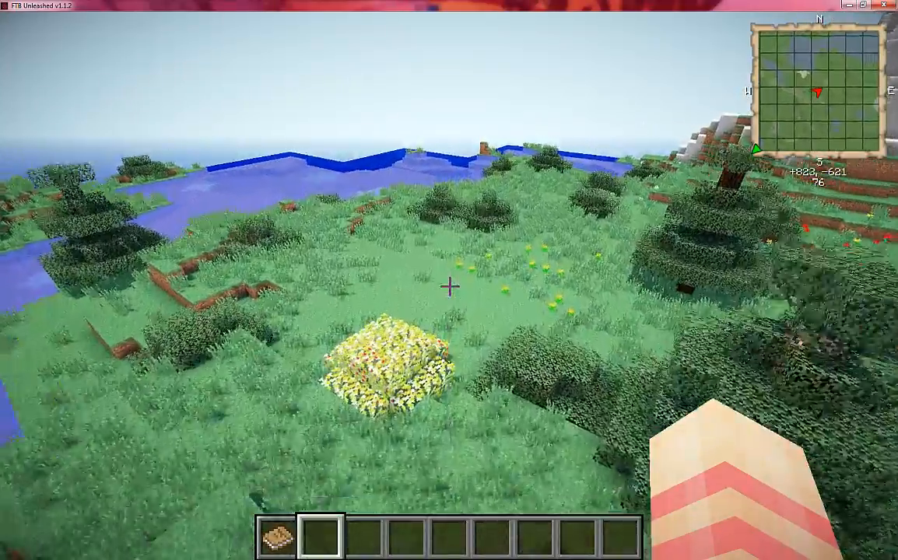
{"action": "mouse_move", "coordinate": [449, 286]}
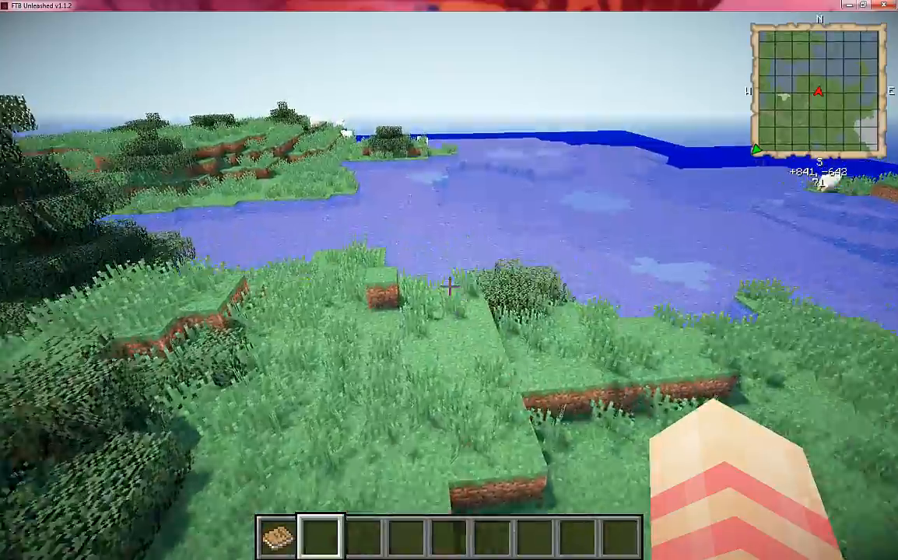
{"action": "mouse_move", "coordinate": [449, 287]}
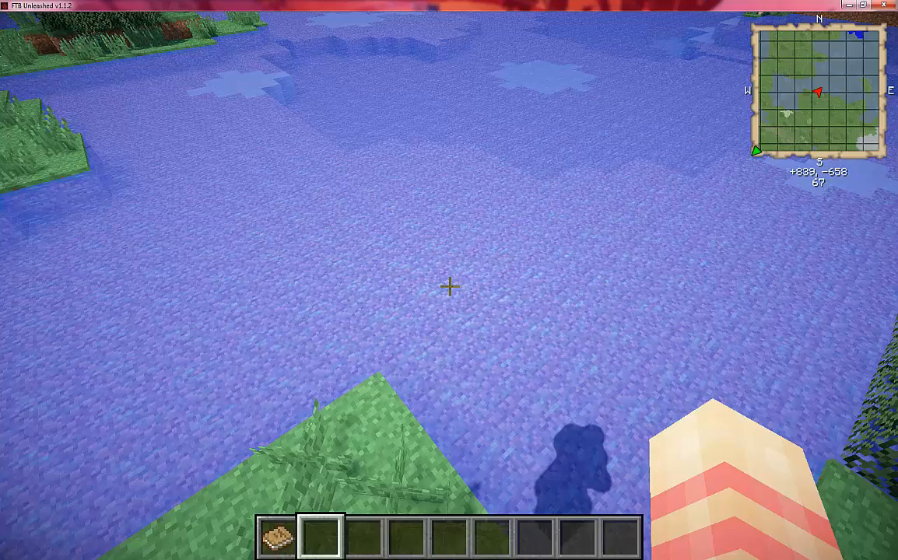
Step: Set Cloud shadow to false in the Shaders settings
{"action": "key", "text": "Escape"}
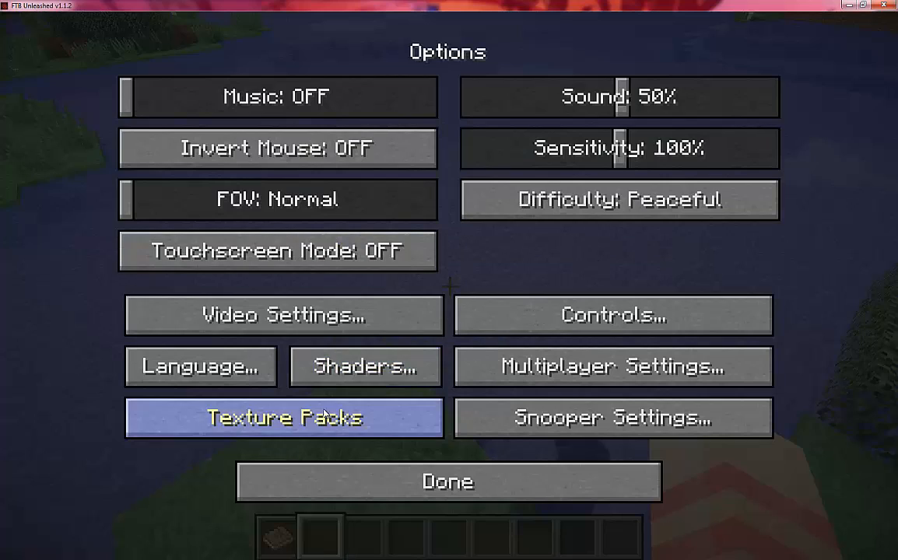
{"action": "left_click", "coordinate": [364, 367]}
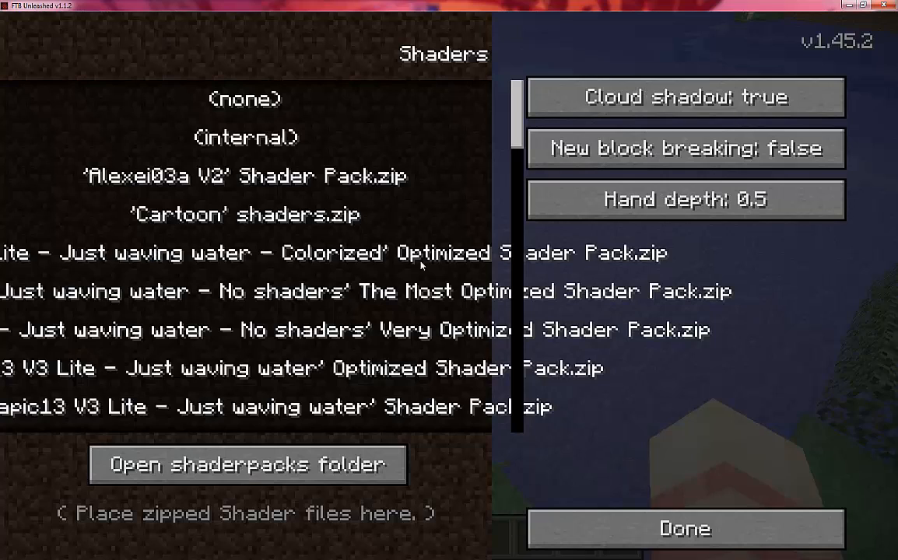
{"action": "scroll", "scroll_direction": "down", "scroll_amount": 3}
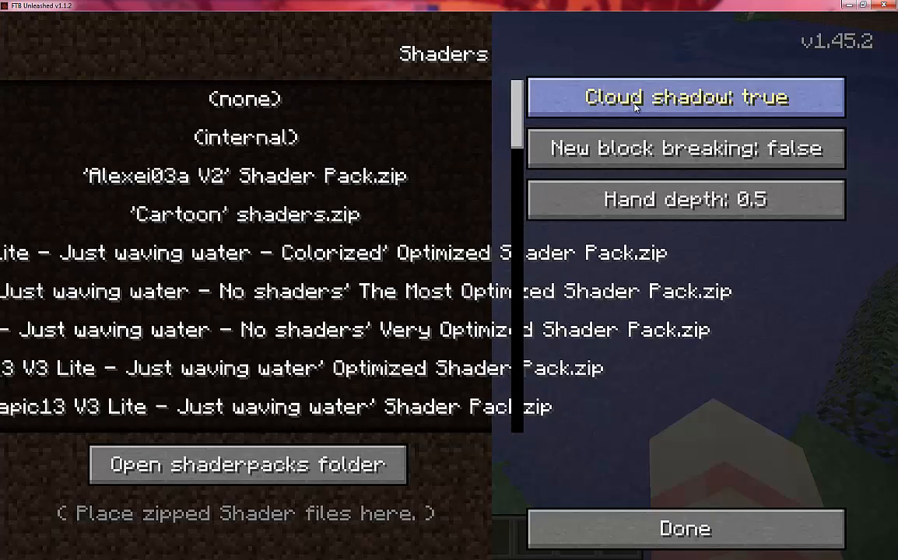
{"action": "left_click", "coordinate": [685, 96]}
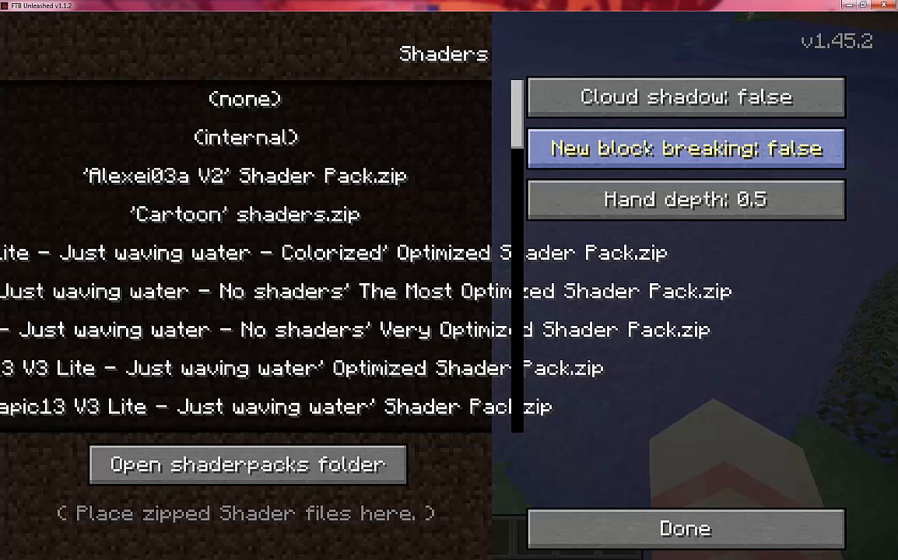
{"action": "mouse_move", "coordinate": [685, 199]}
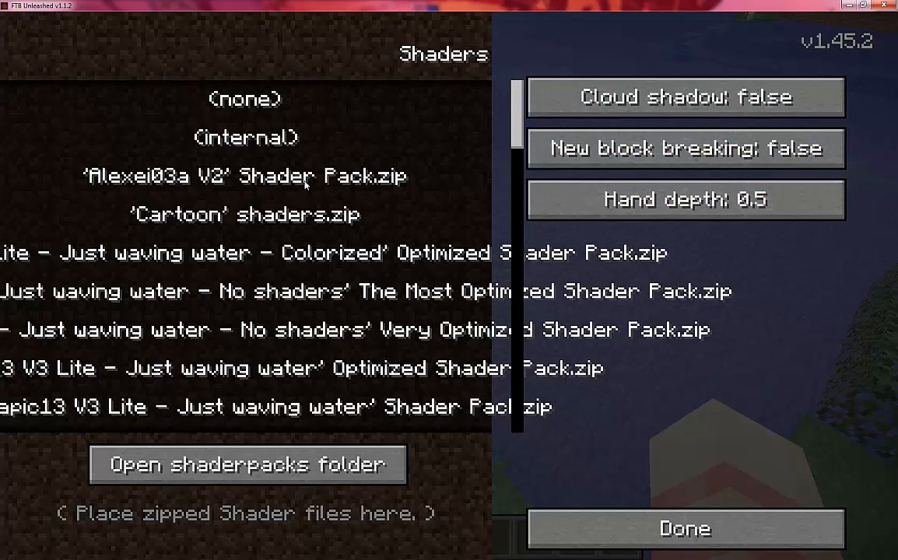
Step: Apply the Alexei03a V2 shader pack and resume the game
{"action": "left_click", "coordinate": [683, 529]}
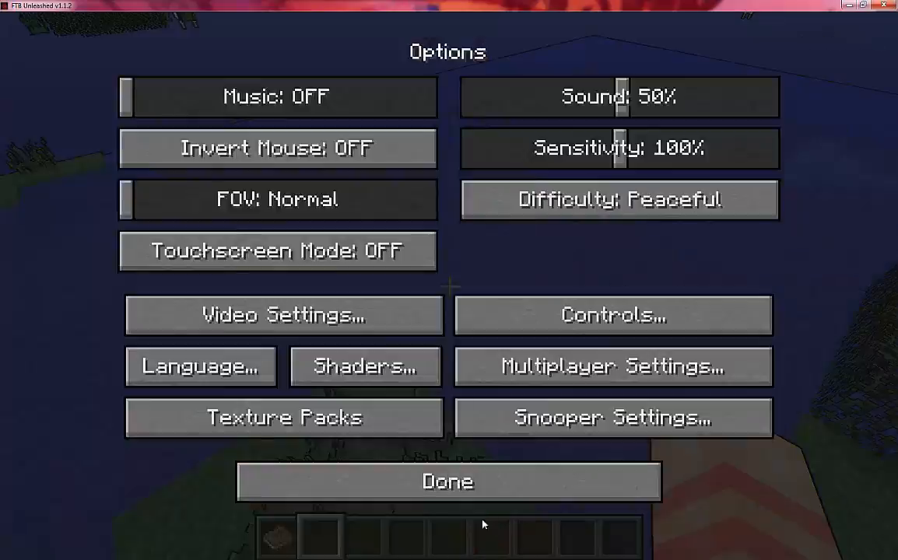
{"action": "left_click", "coordinate": [447, 481]}
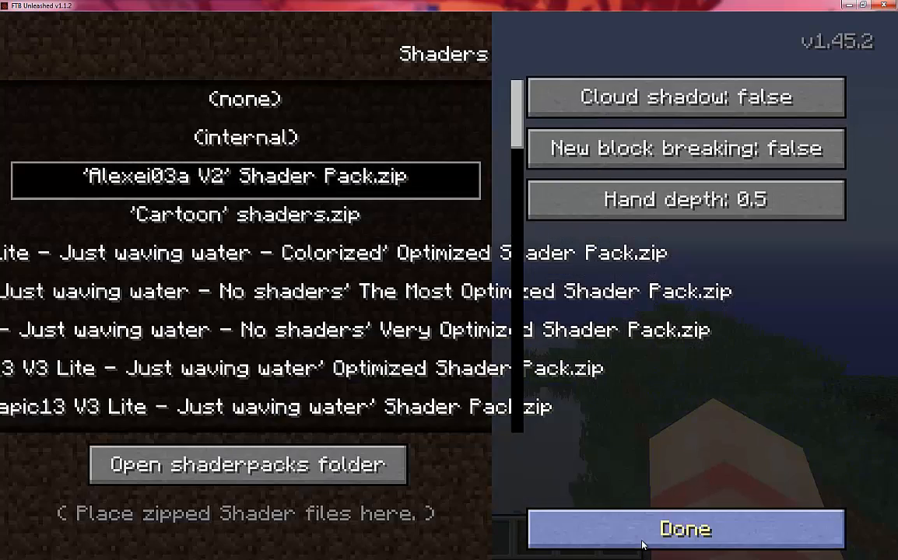
{"action": "left_click", "coordinate": [685, 529]}
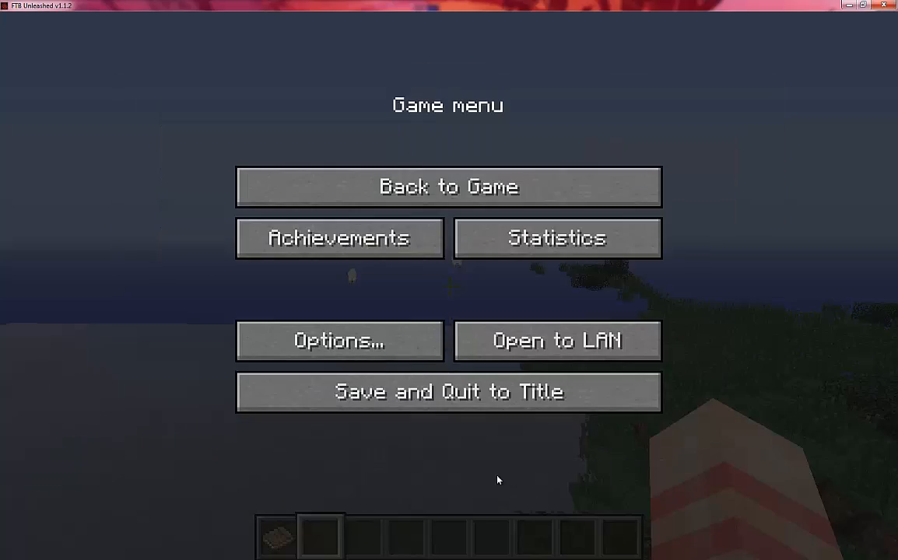
{"action": "left_click", "coordinate": [448, 187]}
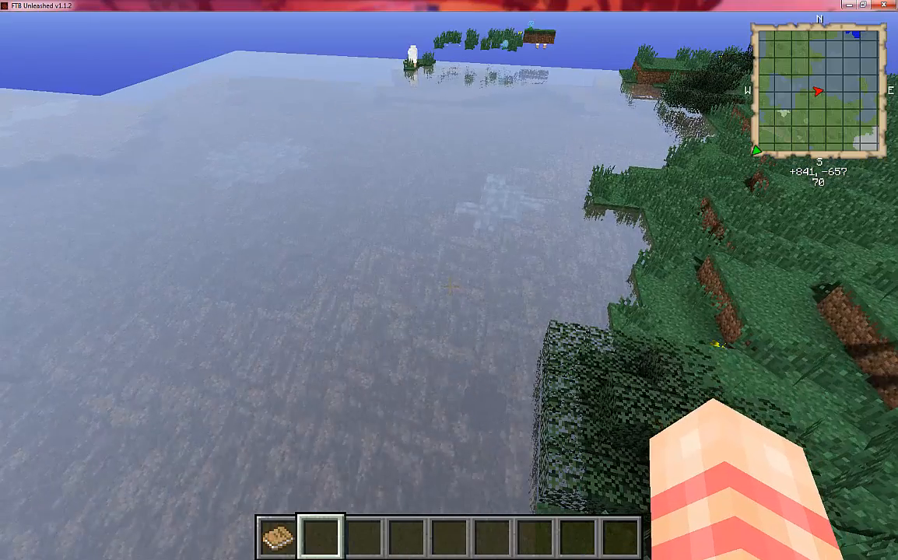
{"action": "mouse_move", "coordinate": [449, 280]}
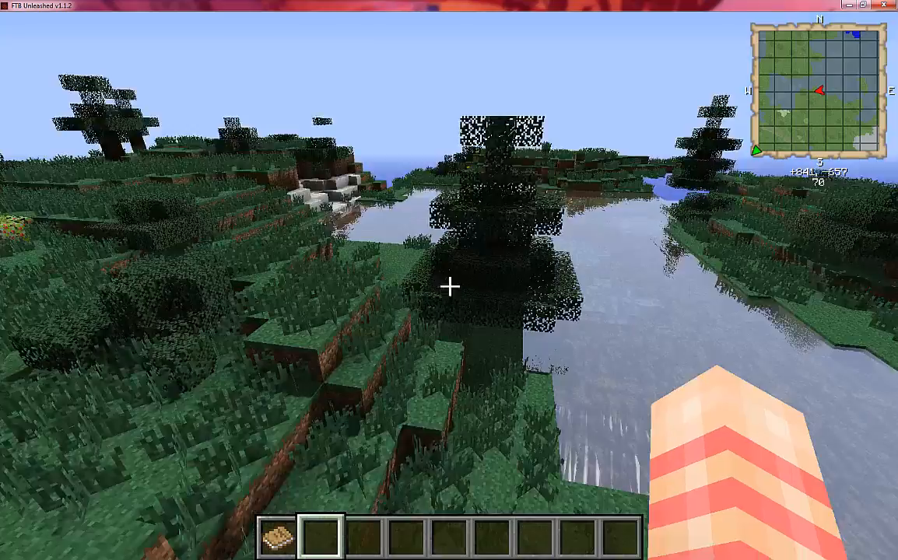
{"action": "key", "text": "Escape"}
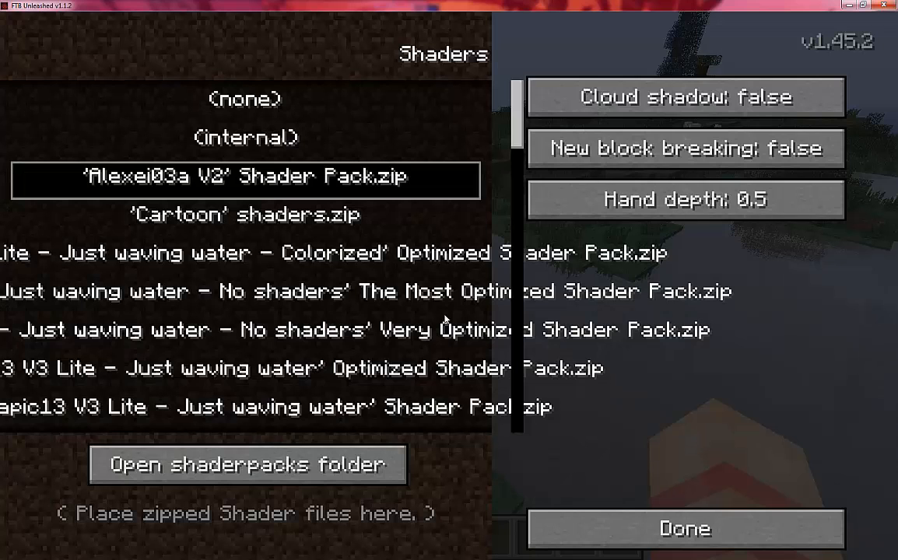
Step: Scroll the shader pack list down to the SEUS v08 packs
{"action": "scroll", "scroll_direction": "down", "scroll_amount": 3}
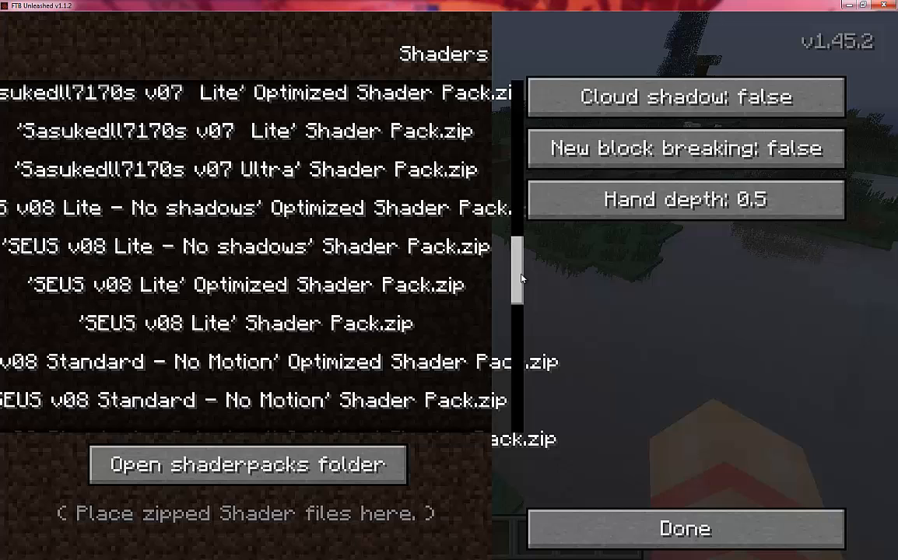
{"action": "scroll", "scroll_direction": "down", "scroll_amount": 3}
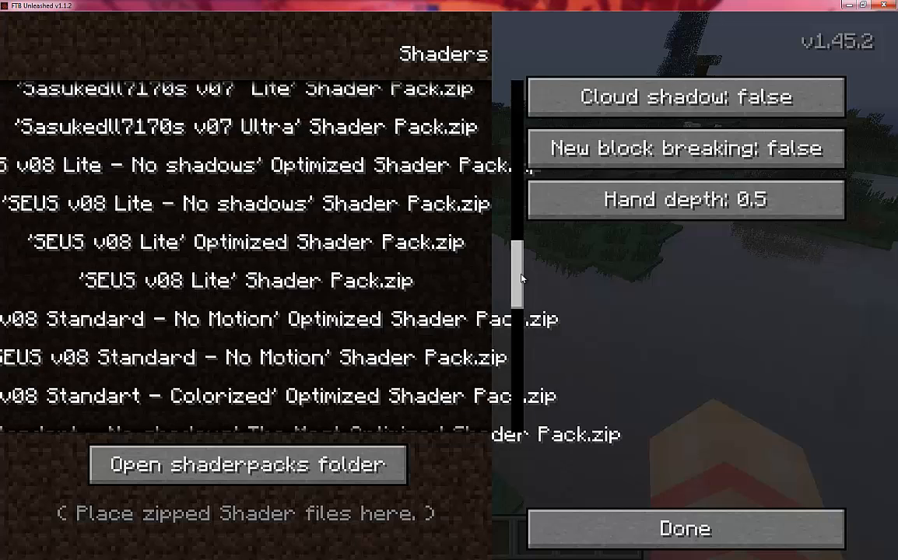
{"action": "mouse_move", "coordinate": [531, 289]}
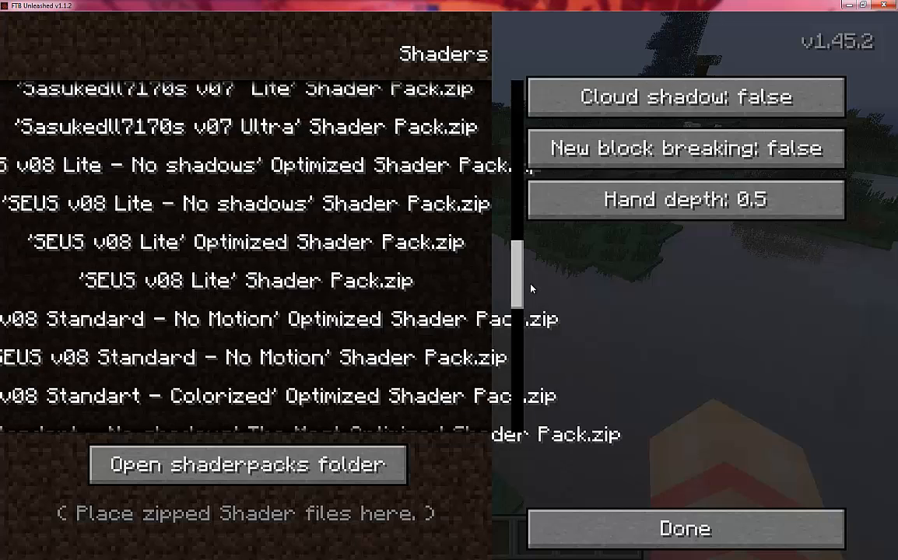